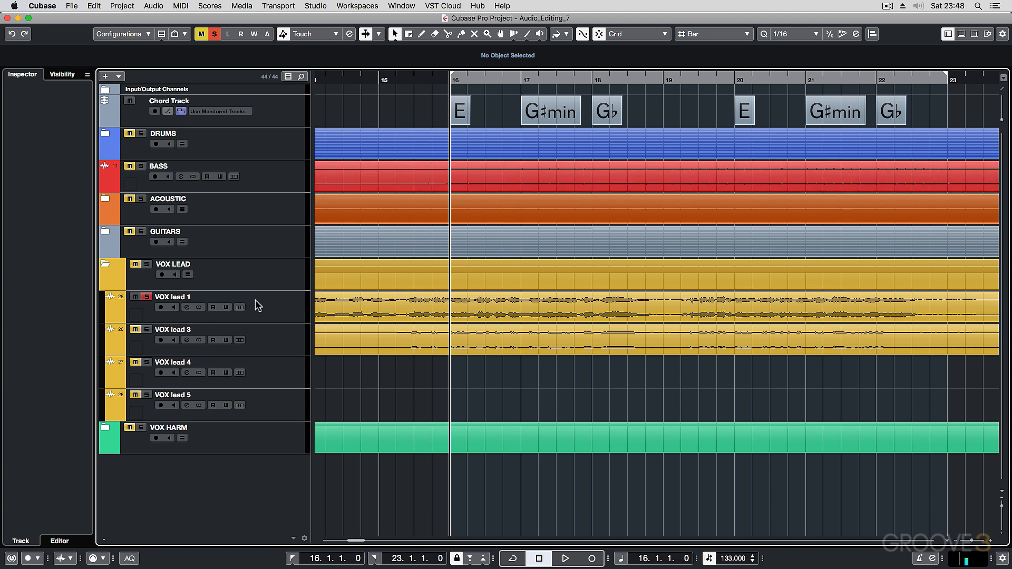
Select the VOX lead 1 track and play the vocal section from bar 16
left_click(172, 296)
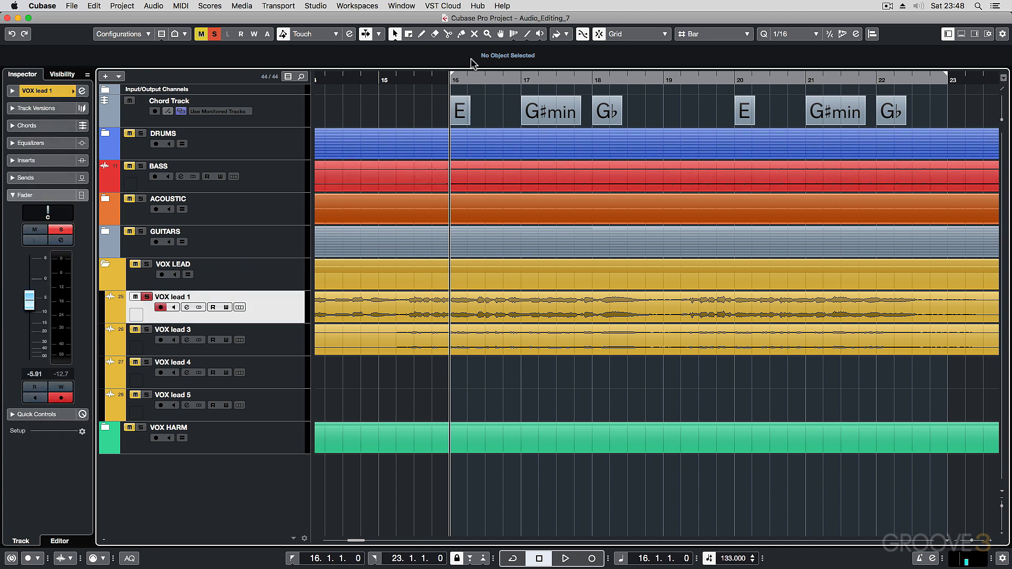
left_click(565, 559)
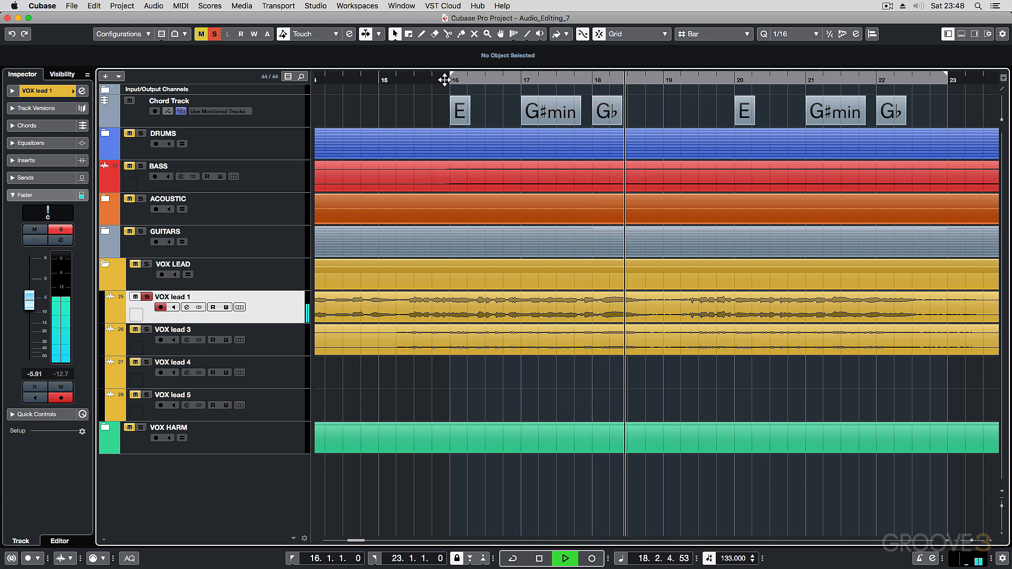
Duplicate VOX lead 1 and name the copy 'VOX lead 1 Higher'
right_click(265, 313)
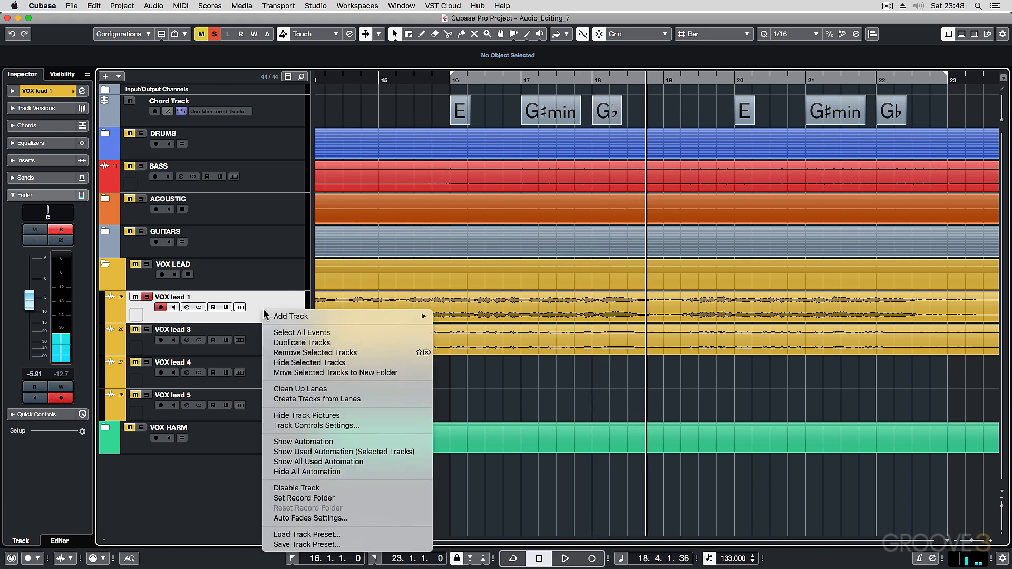
left_click(302, 342)
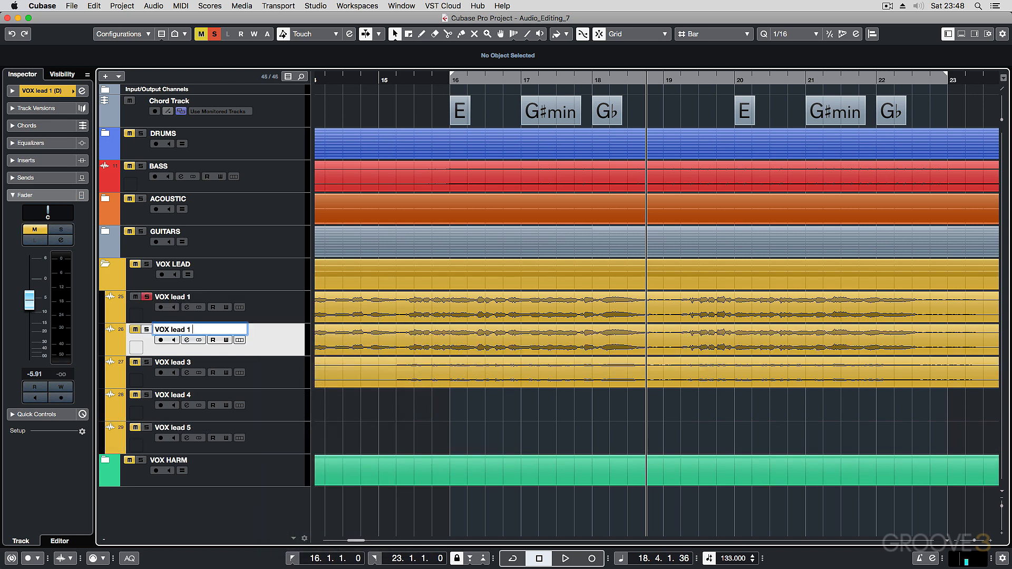
type("Higher")
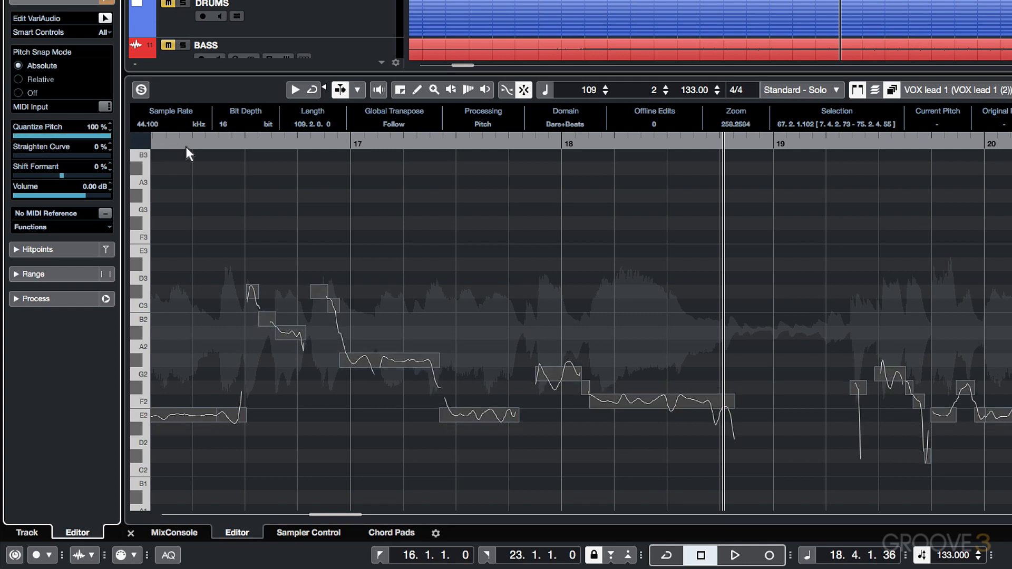
mouse_move(62, 181)
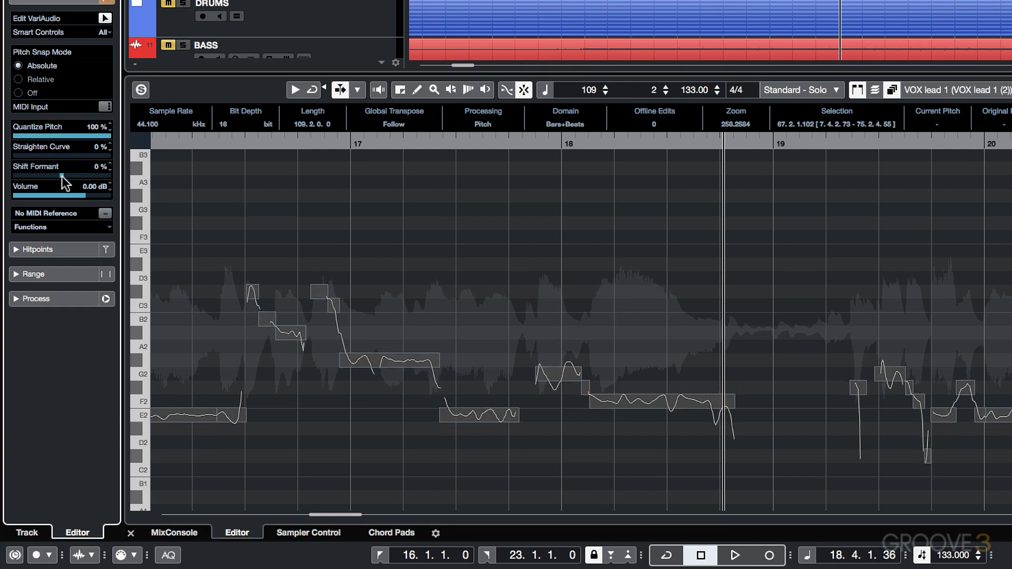
Drag the VariAudio Shift Formant slider up to about 14 percent on the copy
left_click_drag(36, 176, 58, 176)
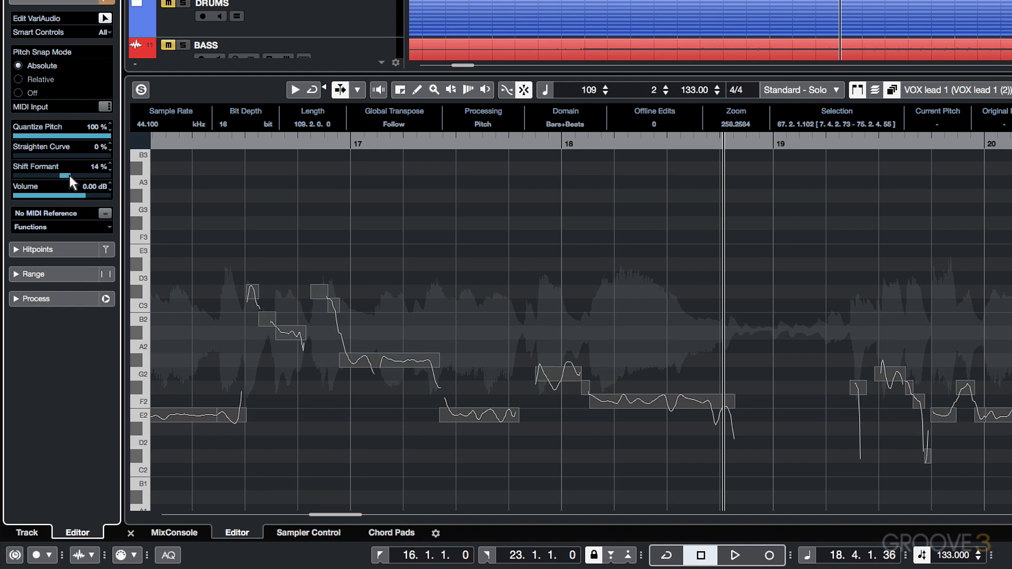
left_click_drag(58, 175, 76, 175)
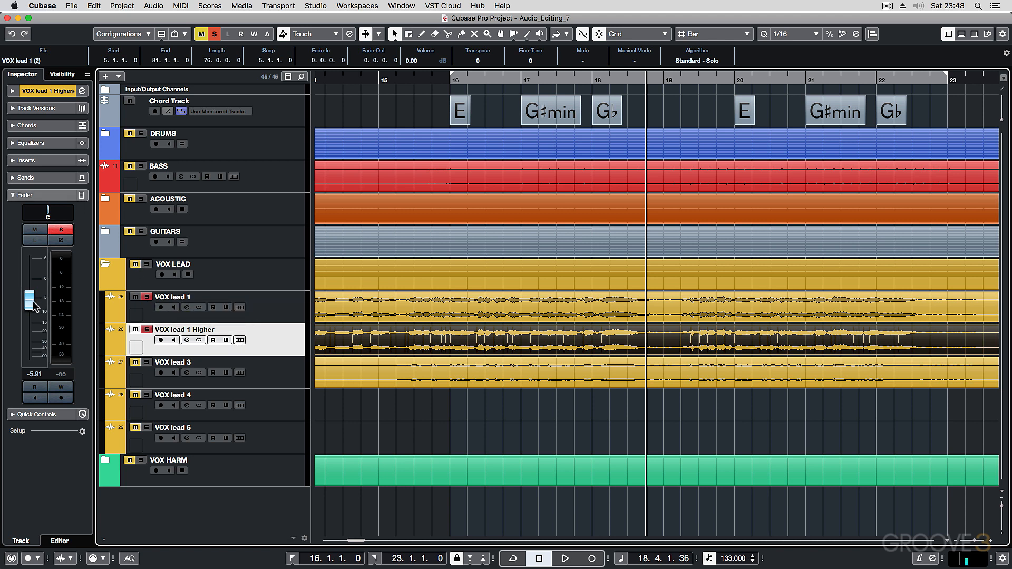
Pan the harmony vocal R40 at −9.37 dB and return playback to bar 16
left_click_drag(31, 300, 31, 313)
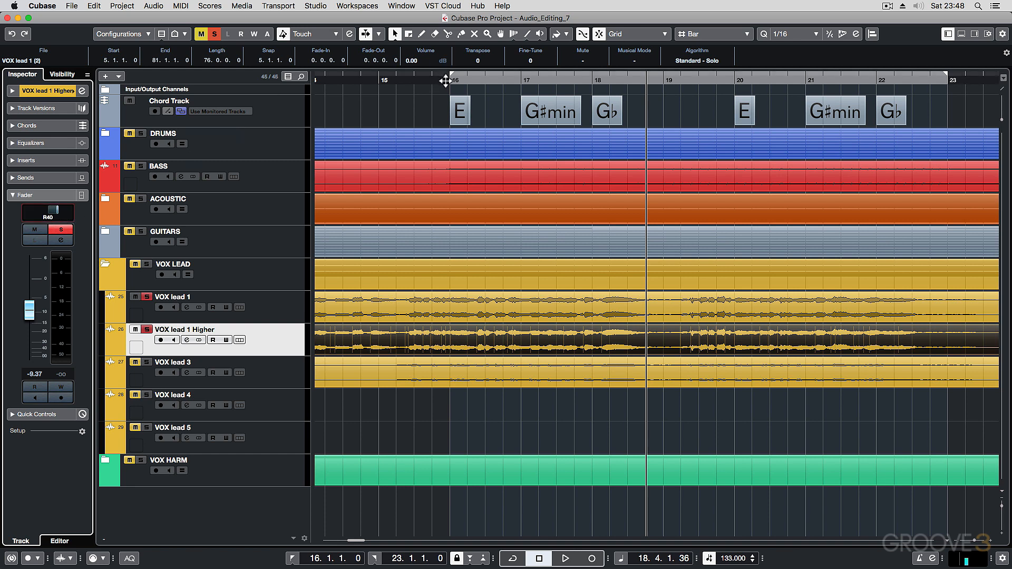
left_click(563, 559)
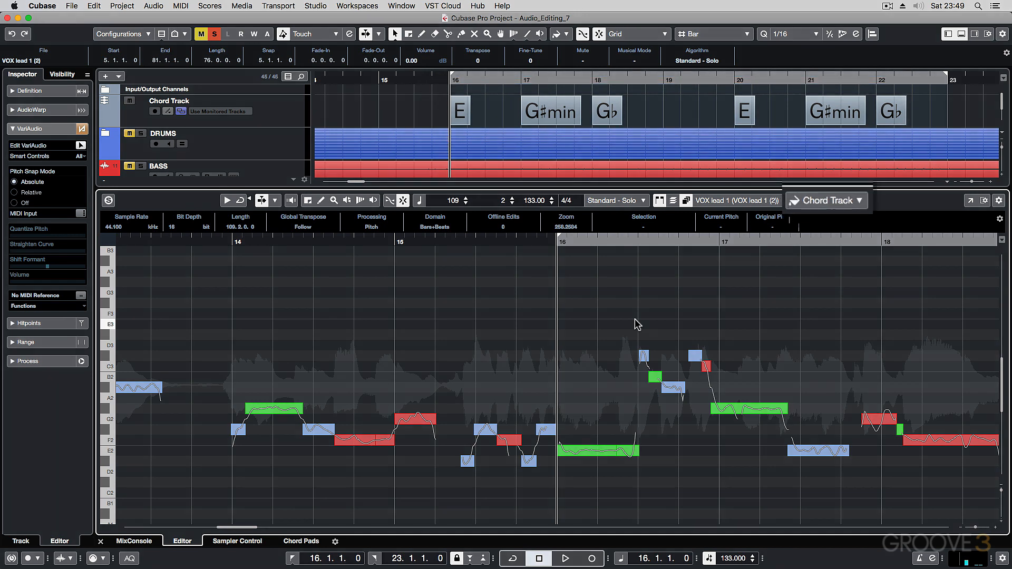
left_click(826, 201)
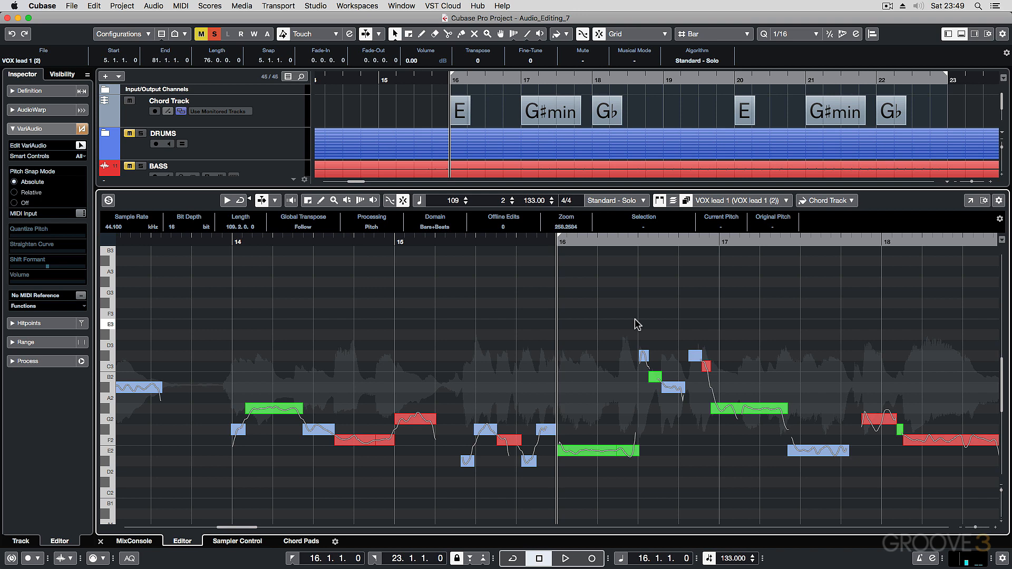
left_click(564, 558)
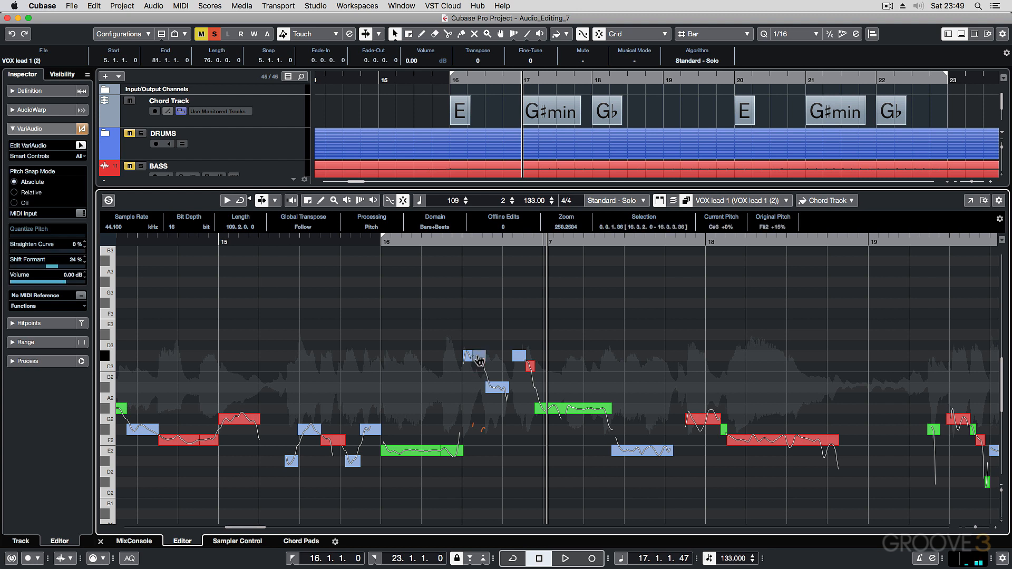
Move the stray note after bar 16 from G#2 to B2 and play it back
left_click_drag(478, 359, 477, 378)
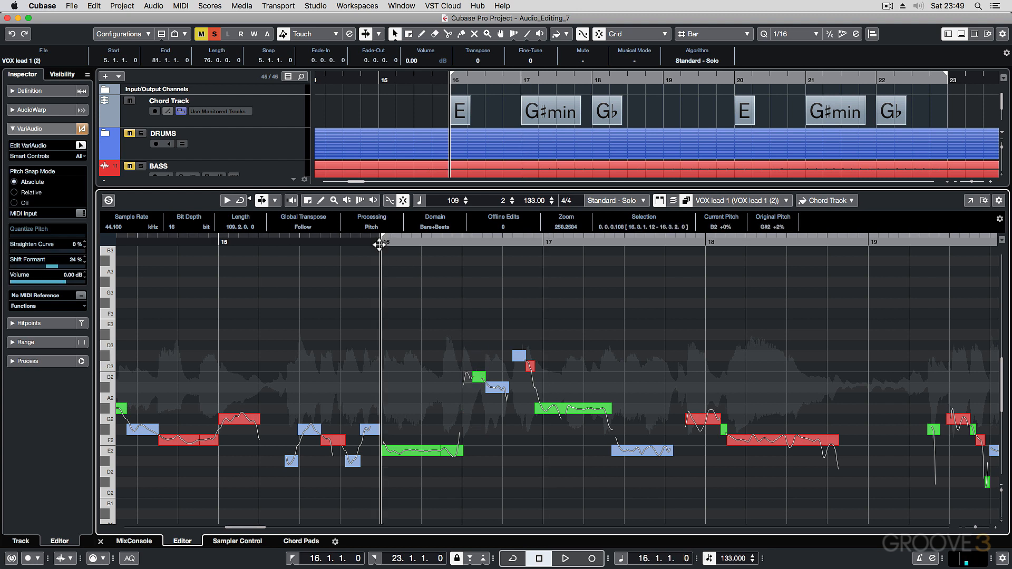
left_click(565, 558)
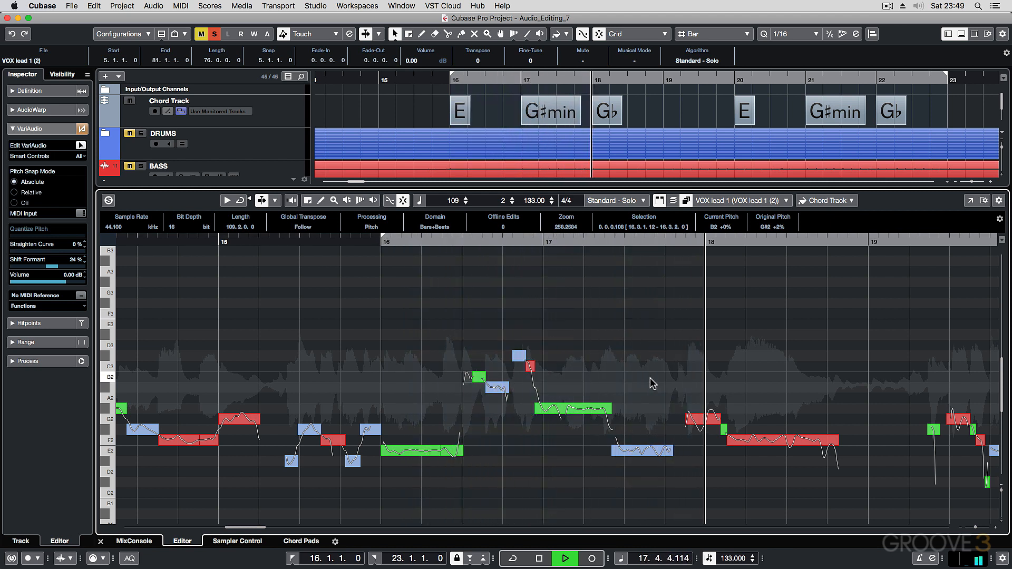
left_click(762, 442)
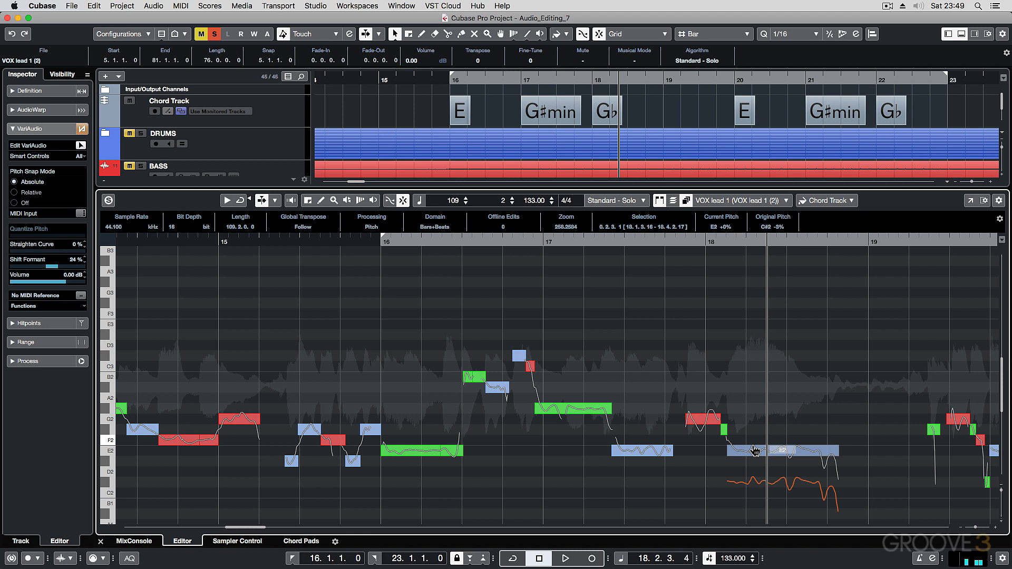
Raise the long bar-18 note from C#2 to E2 and join adjacent note segments
left_click(775, 450)
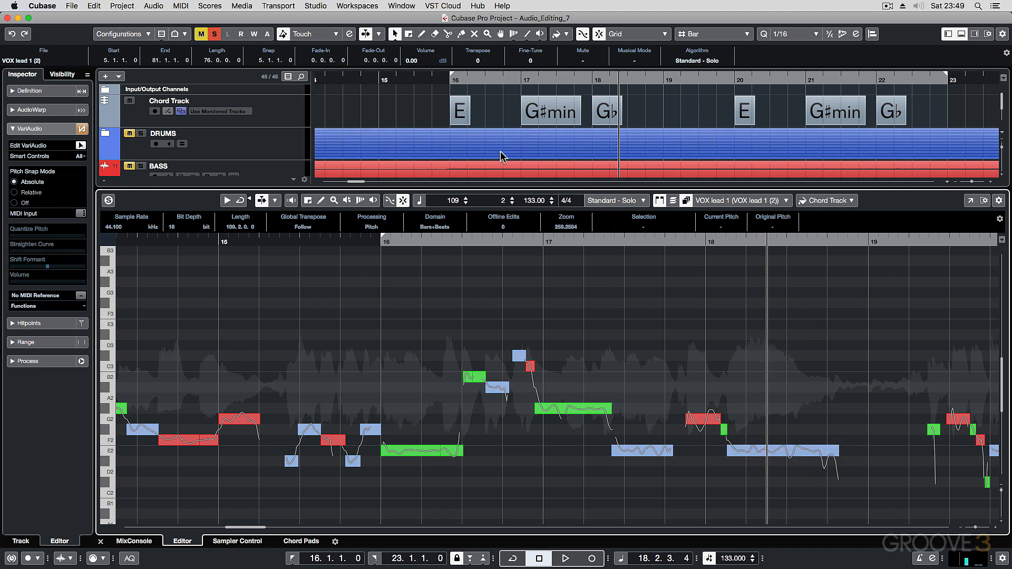
mouse_move(468, 123)
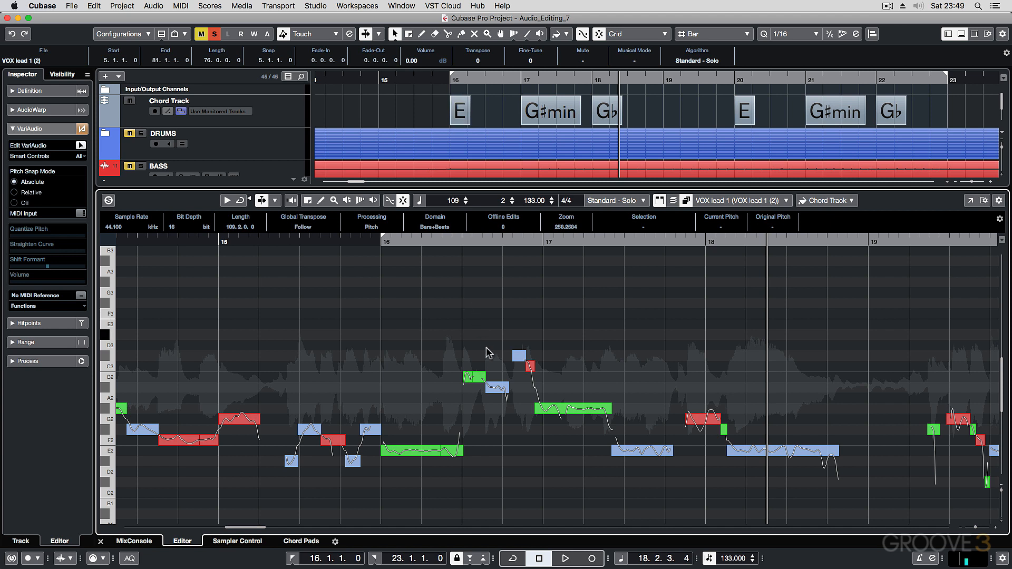
left_click(494, 388)
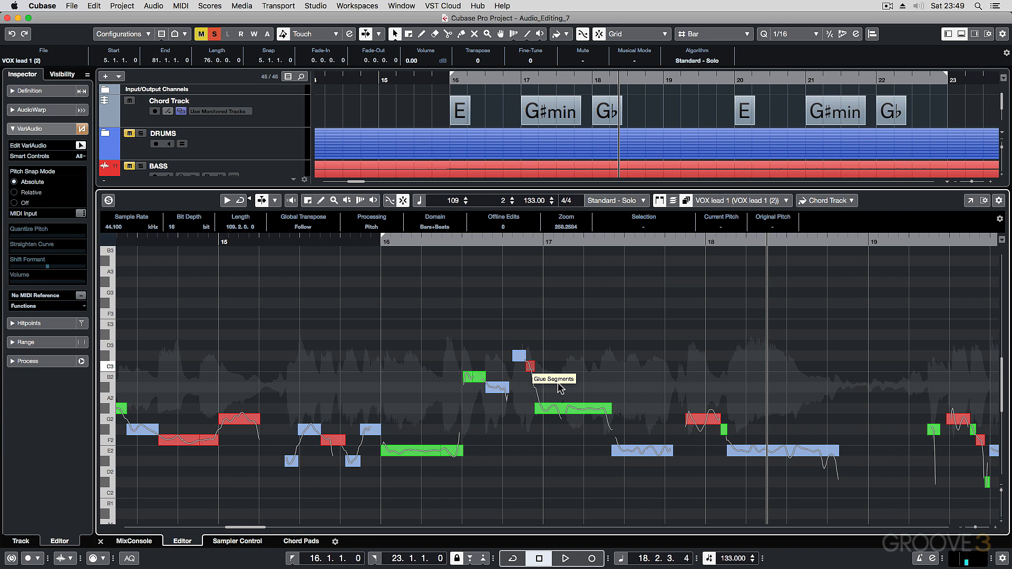
left_click(782, 443)
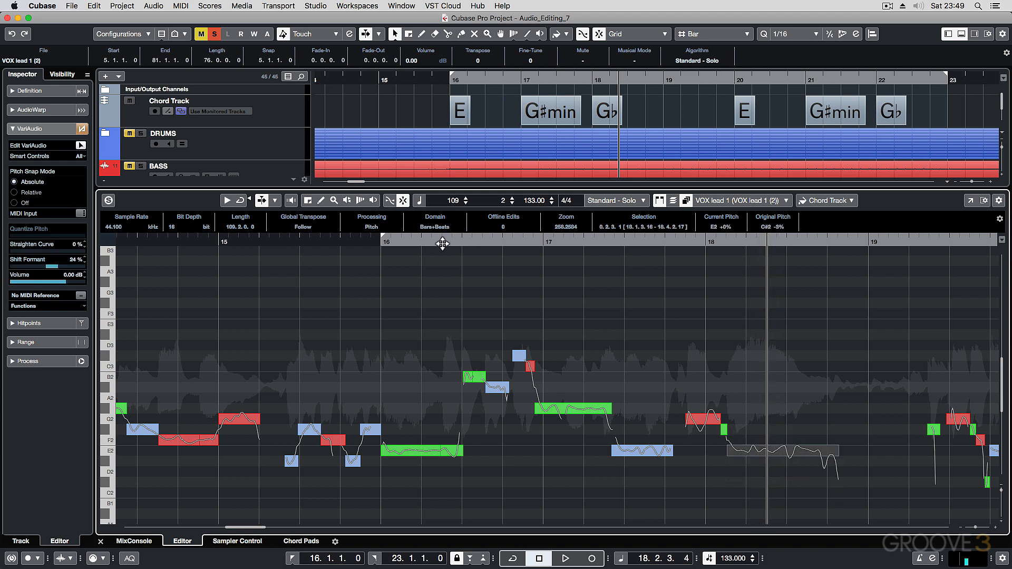
Glue the split note near bar 16 and raise the bar-18 note to F#2
left_click(564, 558)
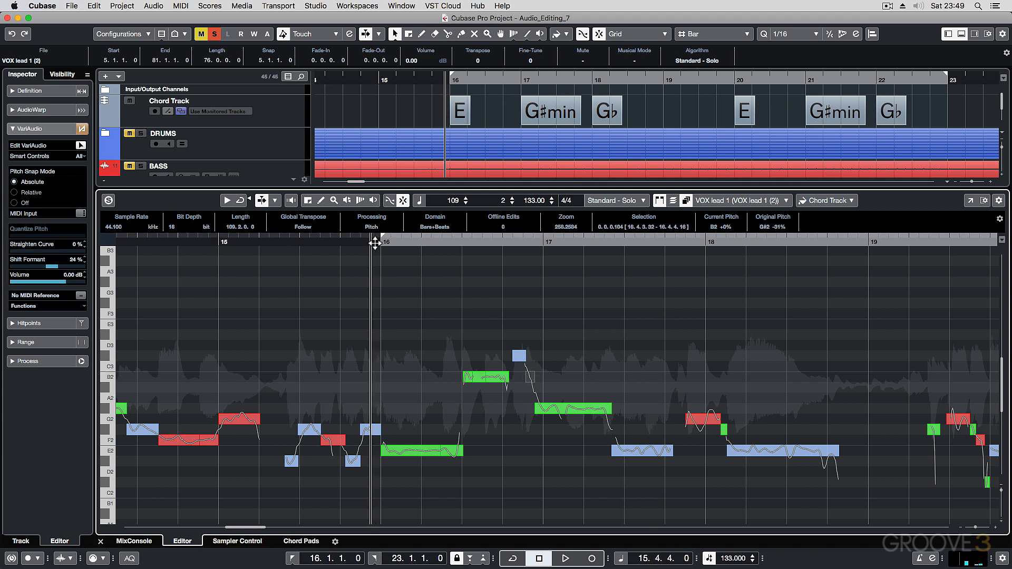
left_click(563, 559)
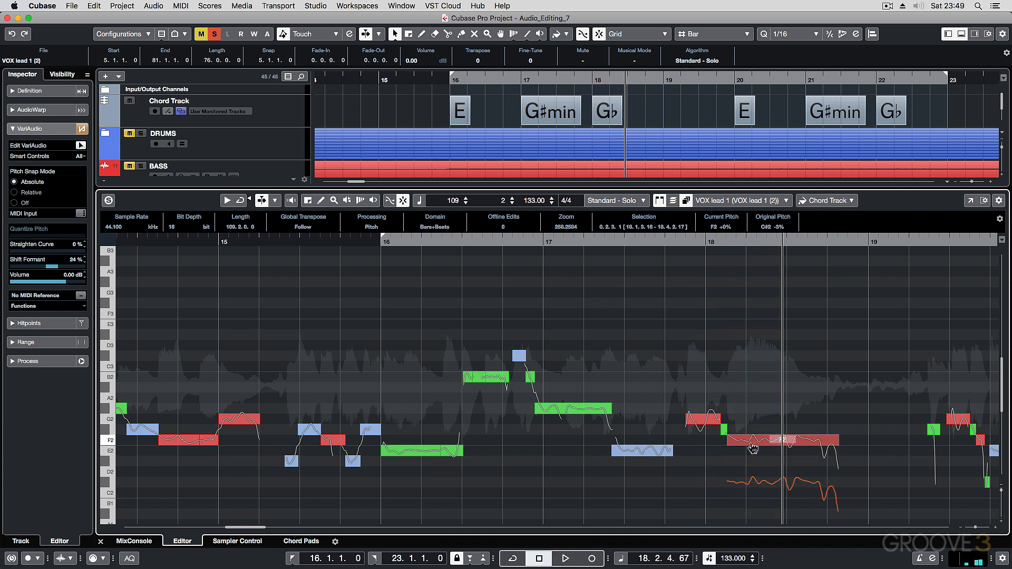
left_click(775, 440)
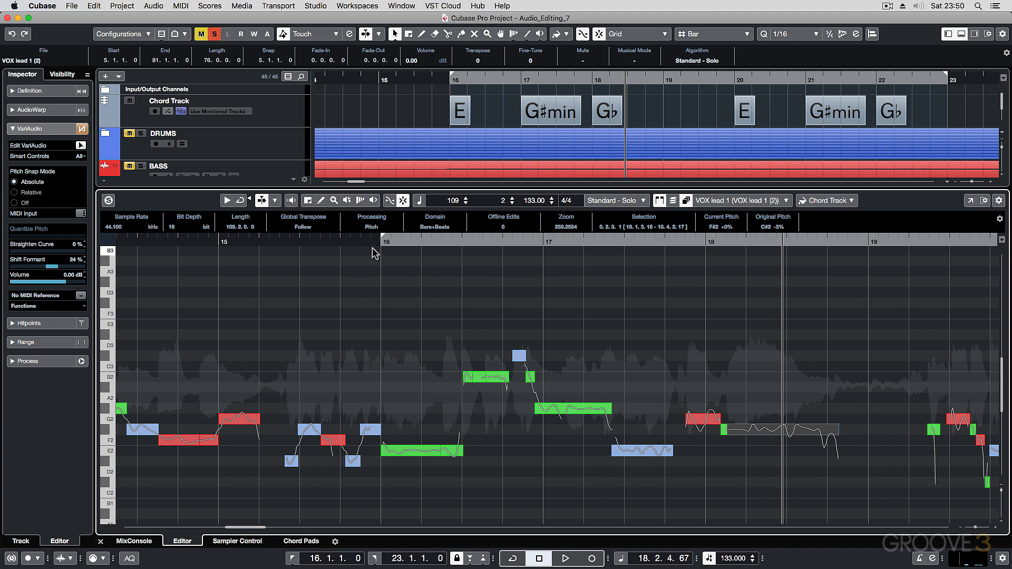
left_click(565, 558)
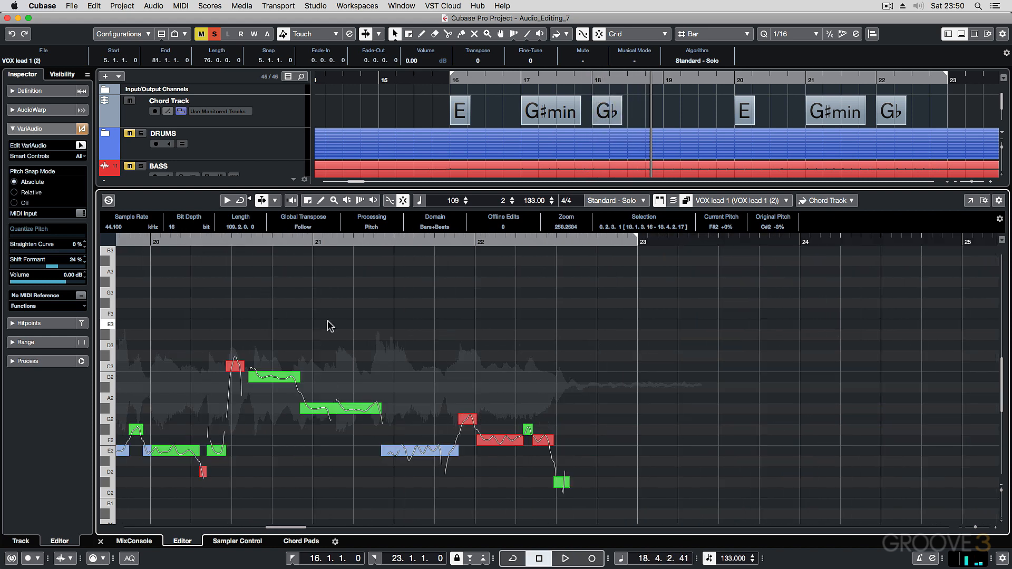
Raise the stray note before bar 22 from C#2 to F#2 and play from bar 20
left_click(564, 559)
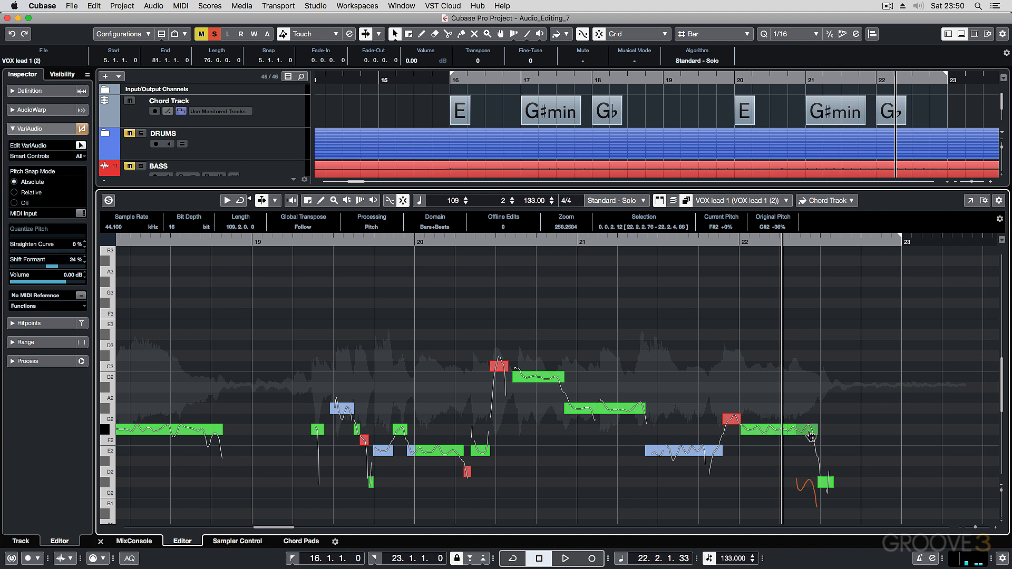
left_click(565, 558)
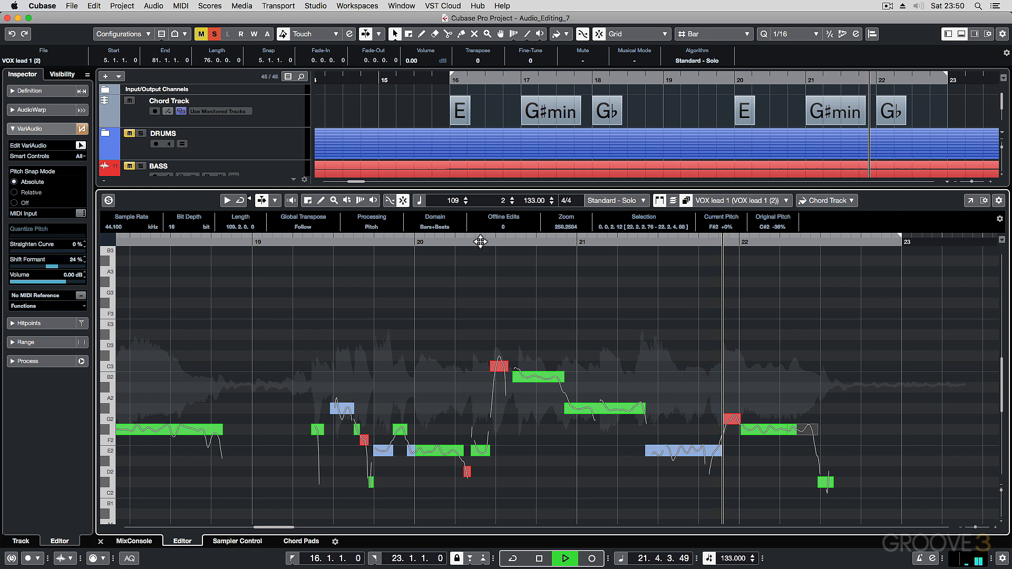
left_click(538, 559)
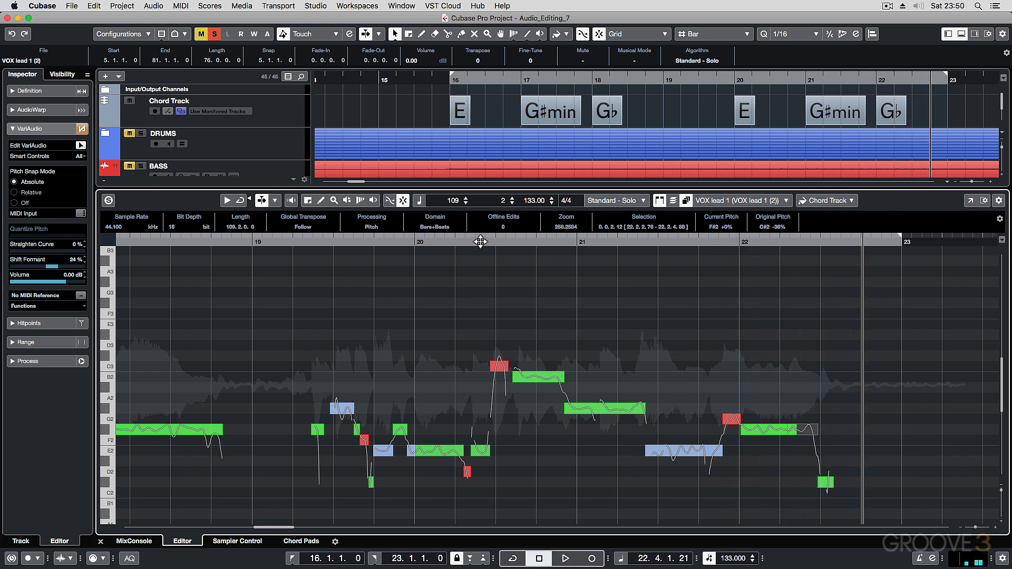
mouse_move(480, 242)
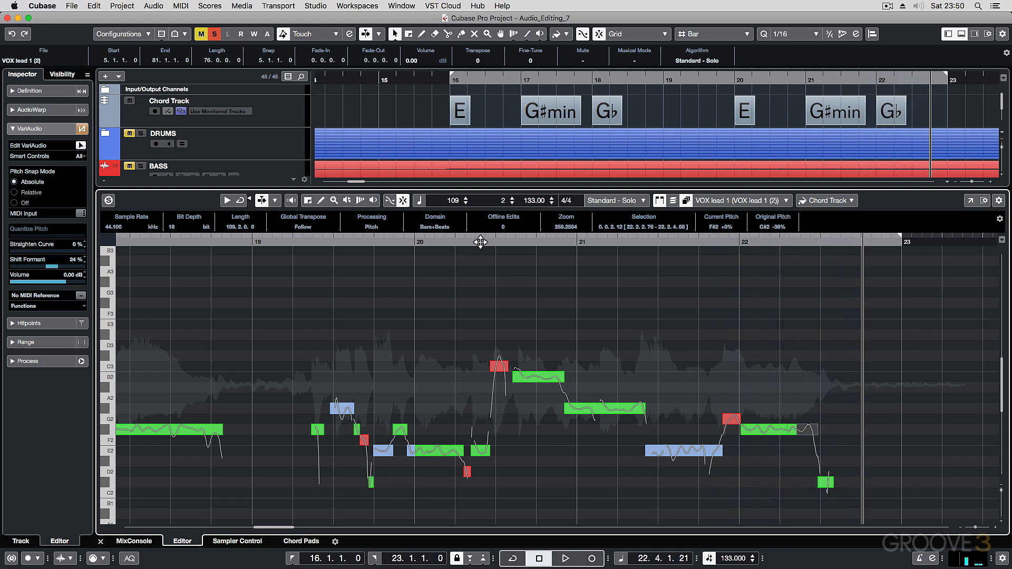